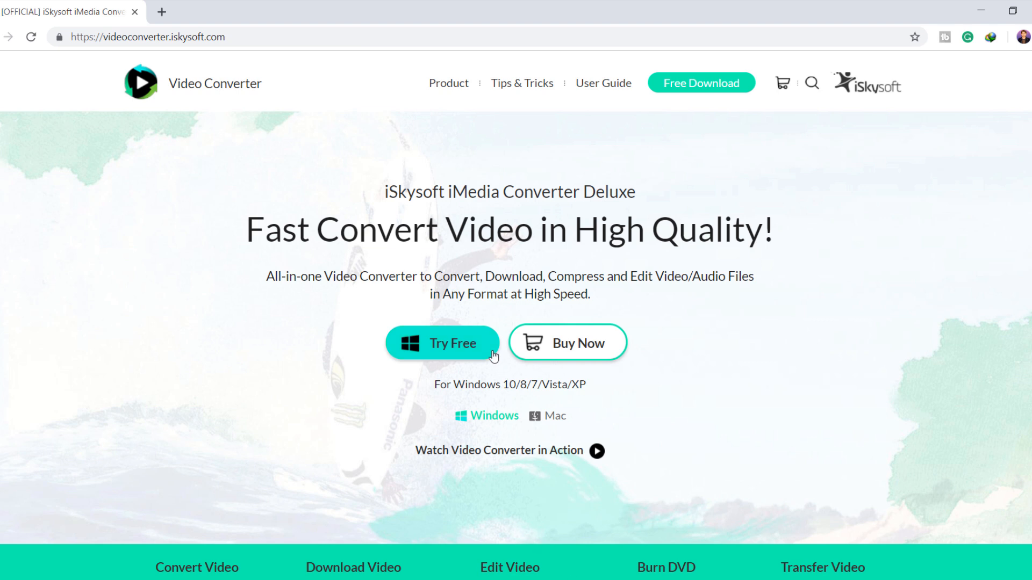
# Start the free trial of iMedia Converter Deluxe from the iSkysoft site
pyautogui.click(442, 342)
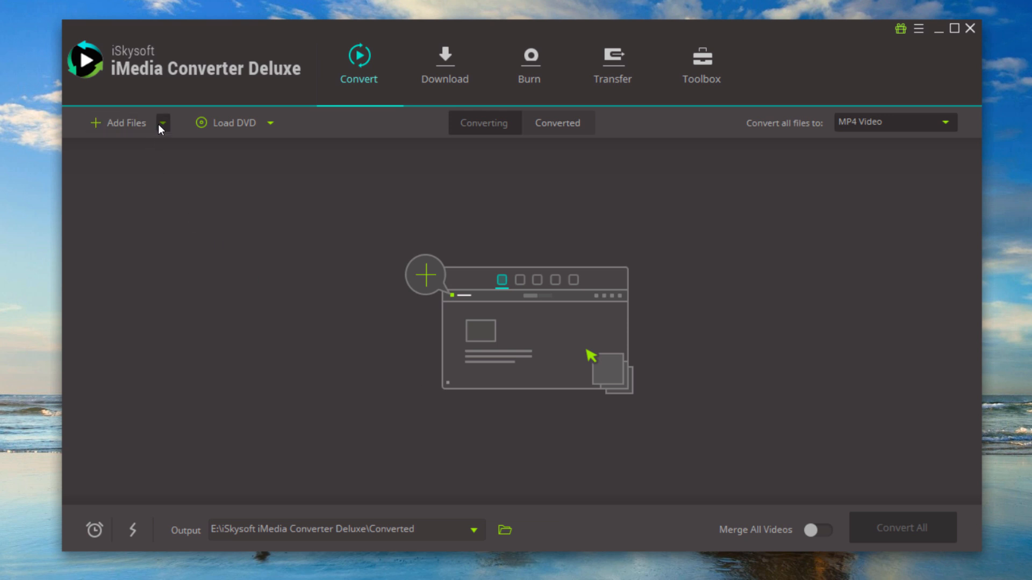
# Add 'The World in HDR in Mov.mov' to the conversion list and open its effects editor
pyautogui.click(162, 122)
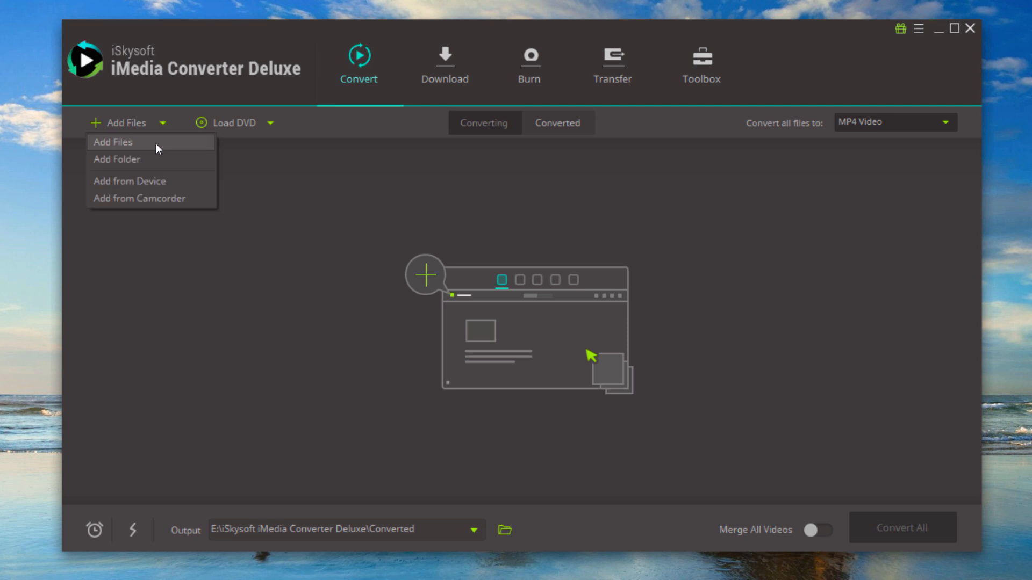
pyautogui.click(113, 142)
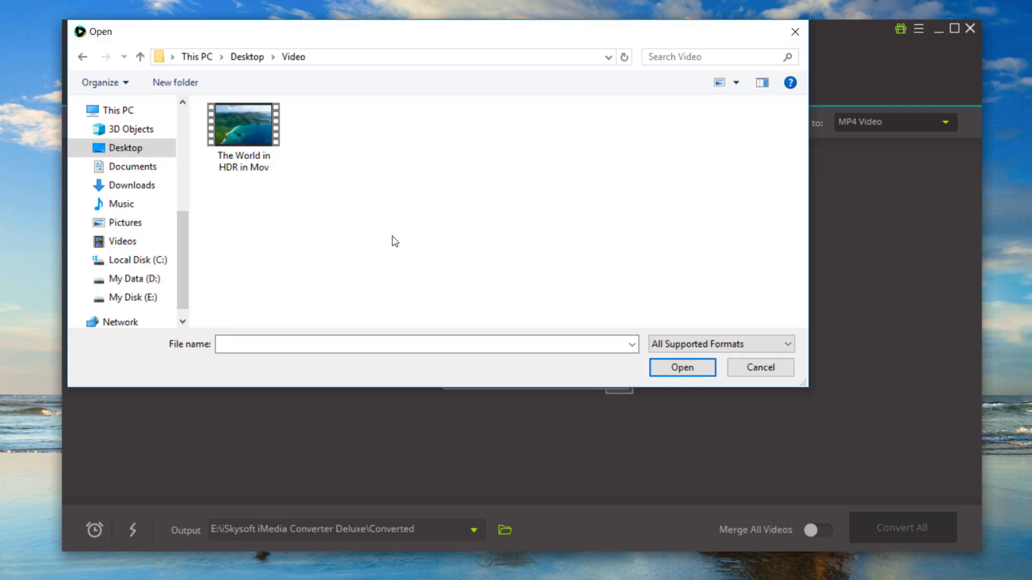
pyautogui.click(243, 124)
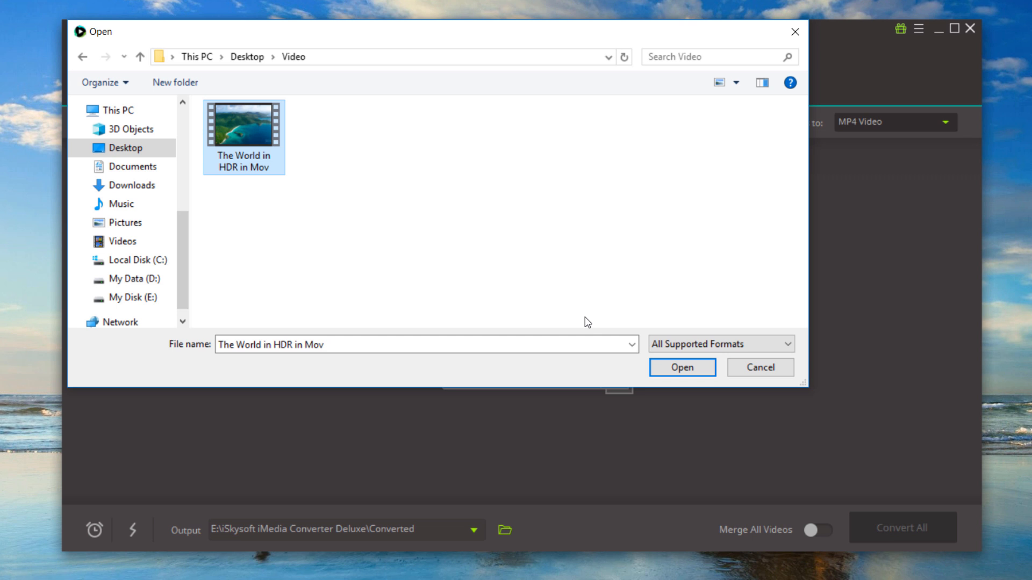
pyautogui.click(681, 368)
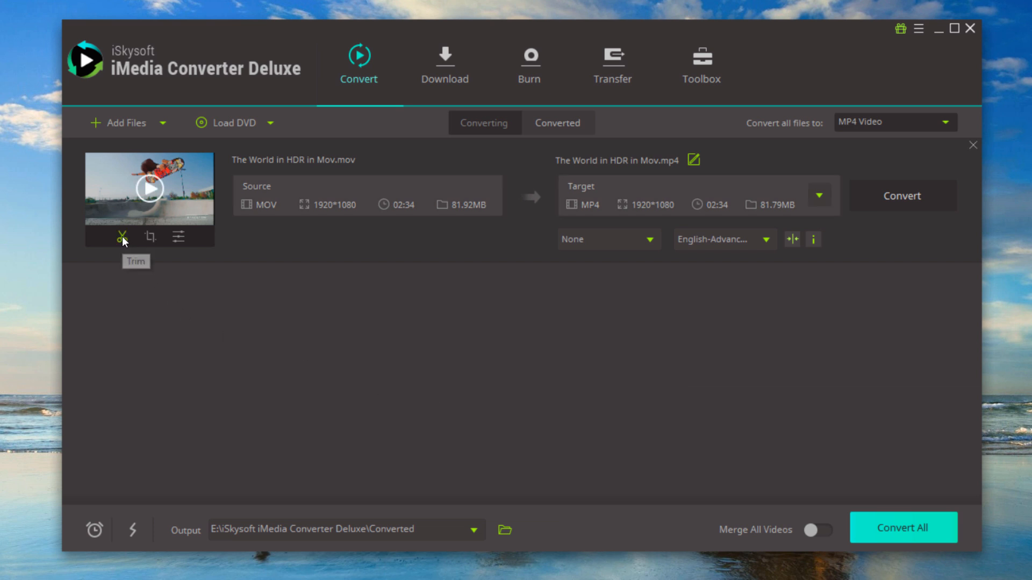
pyautogui.moveTo(151, 238)
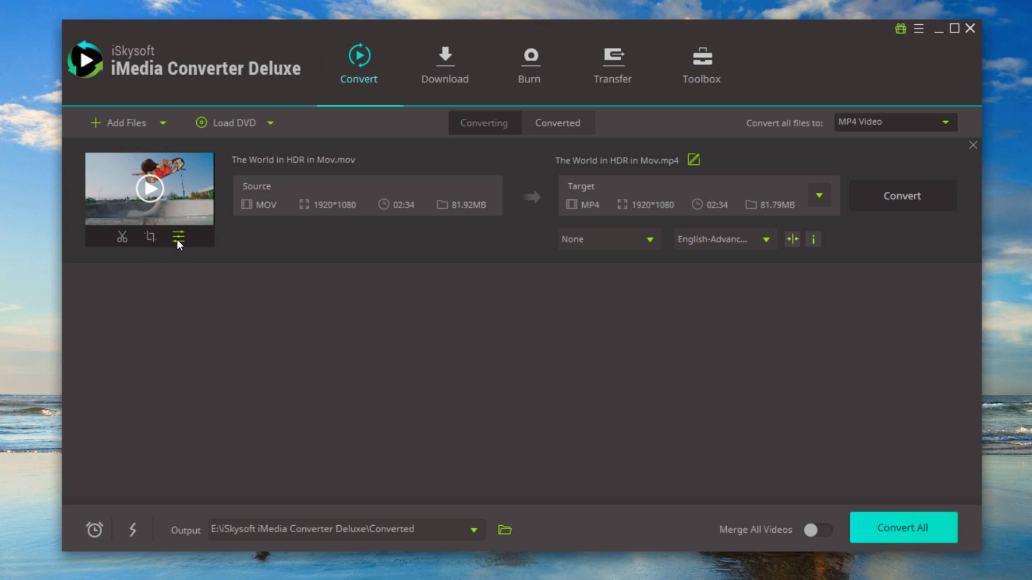
pyautogui.click(178, 237)
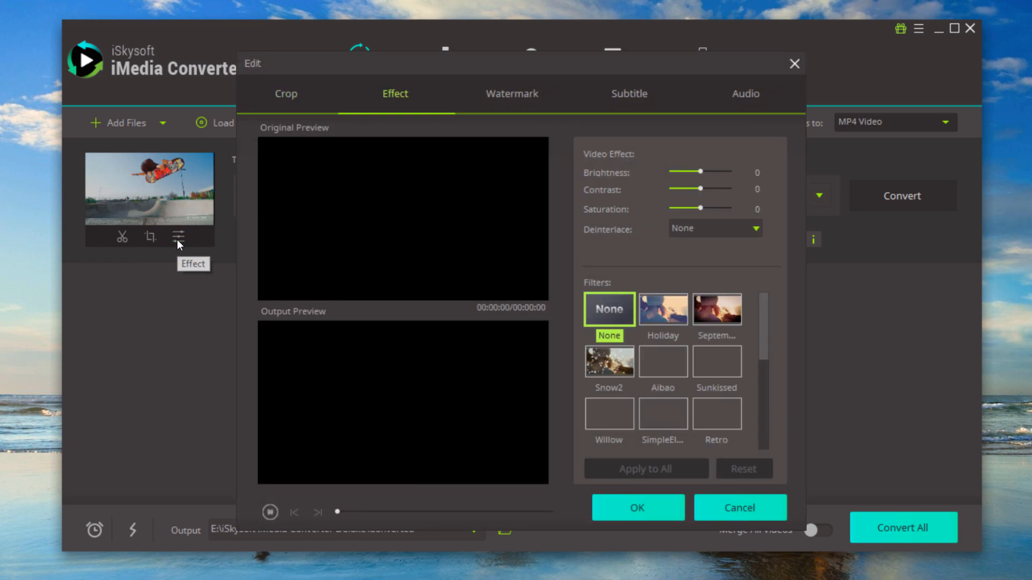
# Preview the video and set its contrast to 22, then move to the watermark settings
pyautogui.click(269, 512)
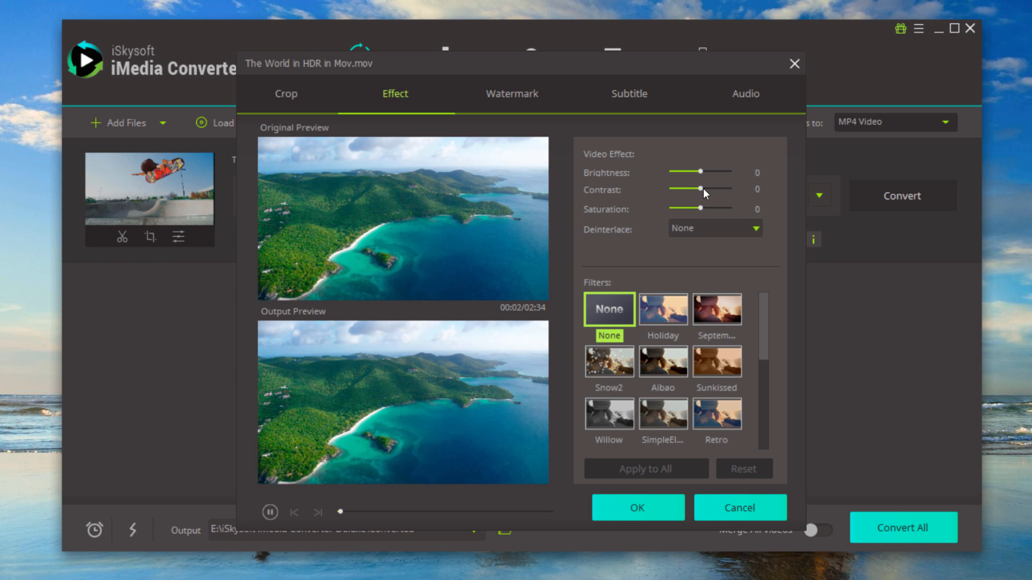
pyautogui.moveTo(684, 189); pyautogui.dragTo(720, 189)
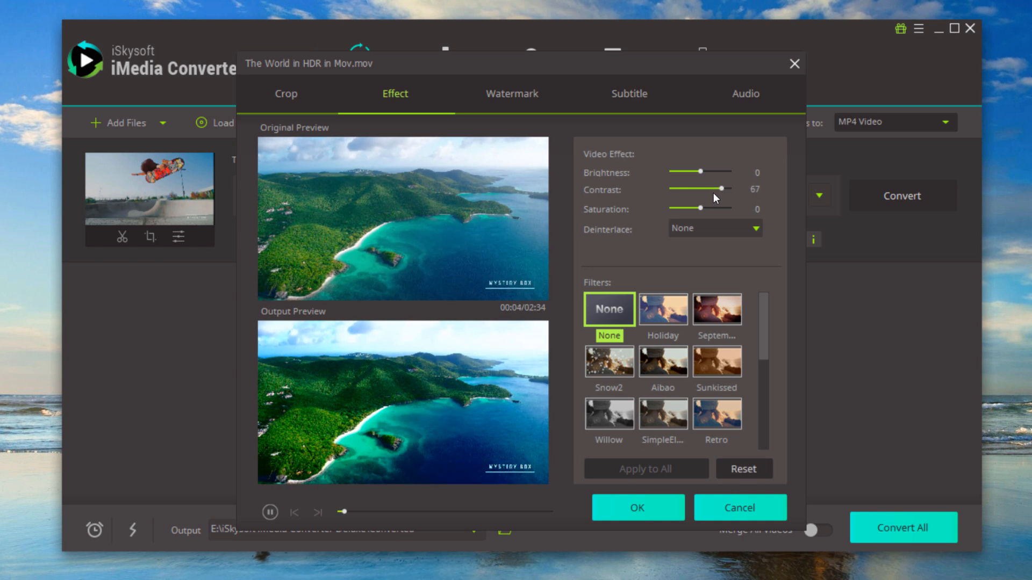
pyautogui.moveTo(720, 189); pyautogui.dragTo(698, 189)
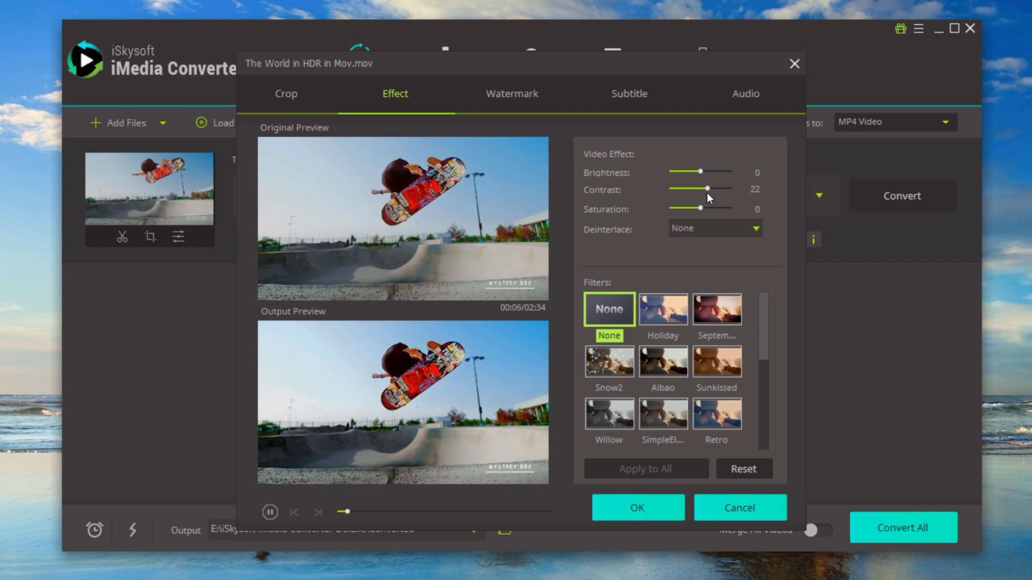
pyautogui.click(511, 94)
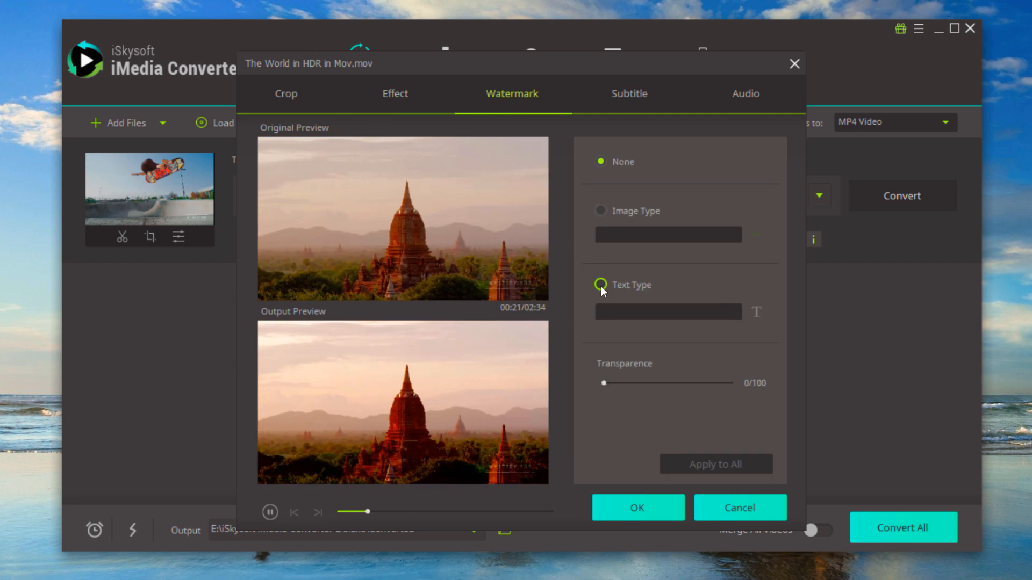
# Apply a text watermark 'Fahed Zaman' at 32/100 transparency and confirm the edits
pyautogui.write('Fahed')
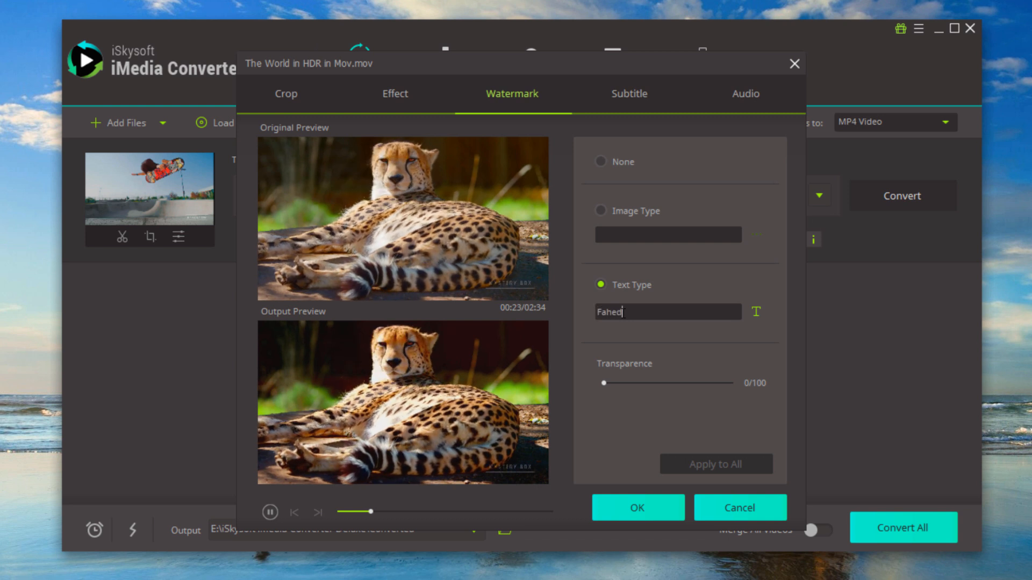
pyautogui.write('Zaman')
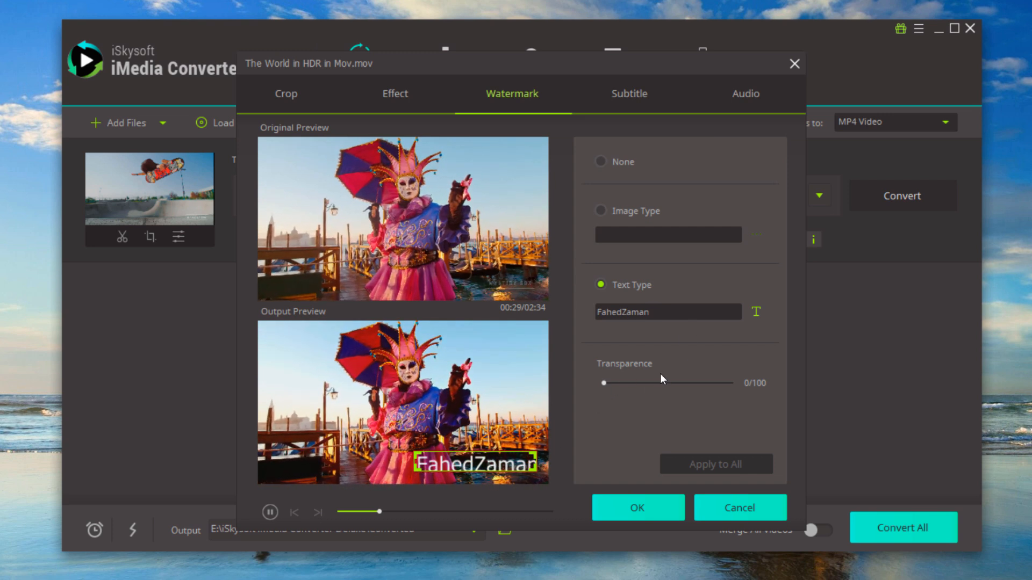
pyautogui.moveTo(603, 383); pyautogui.dragTo(638, 382)
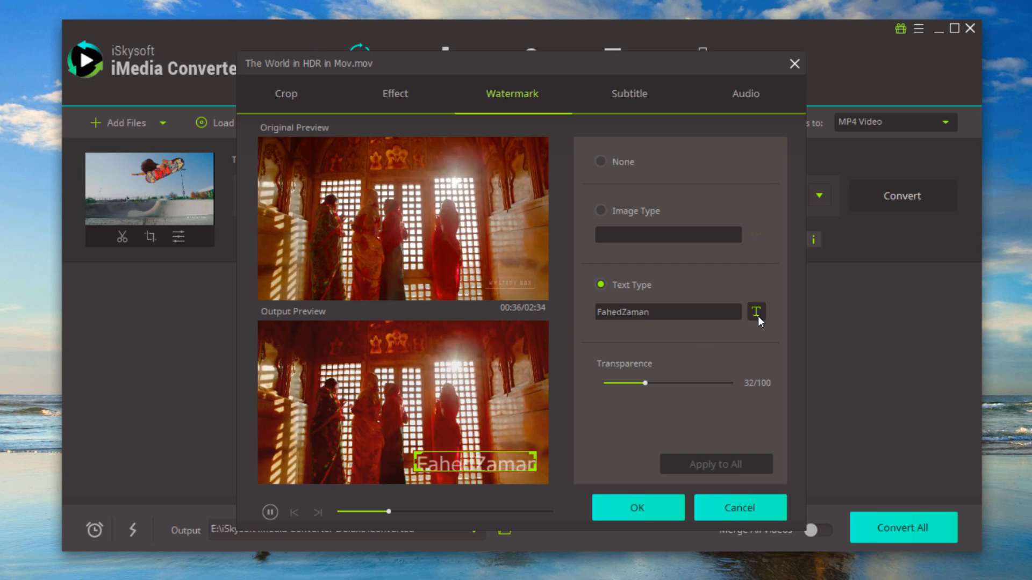
pyautogui.click(756, 311)
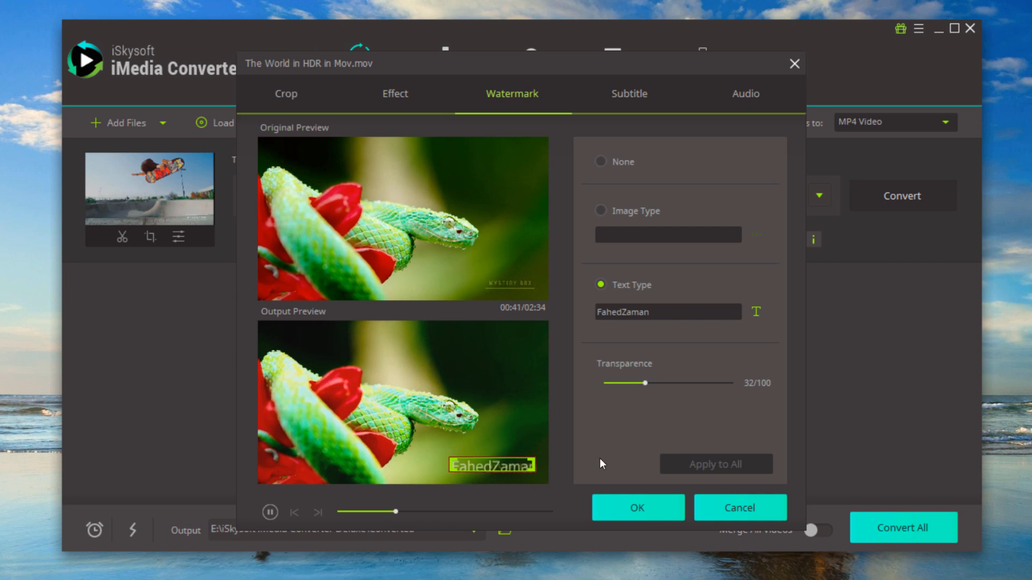
pyautogui.click(635, 507)
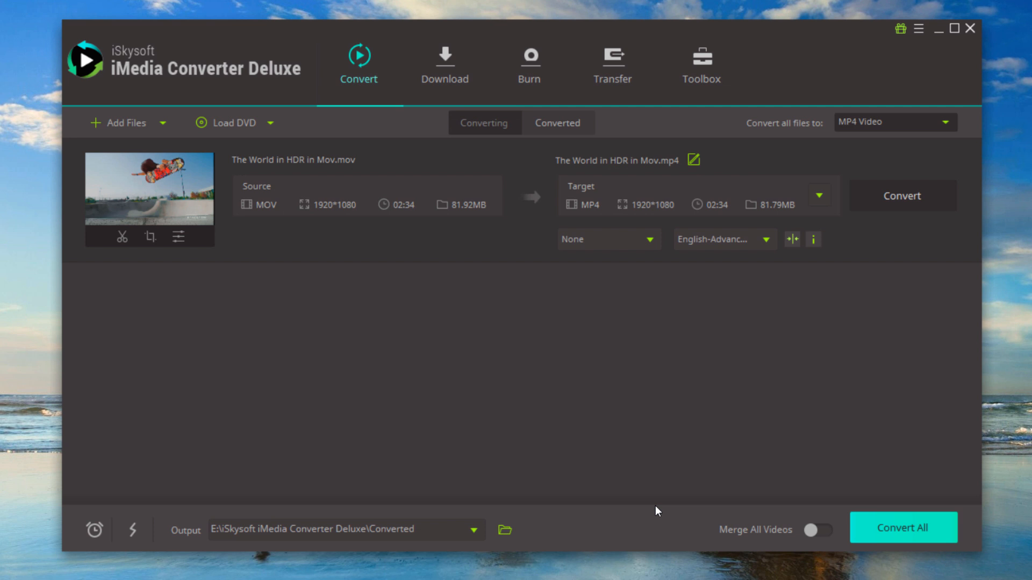
pyautogui.moveTo(932, 124)
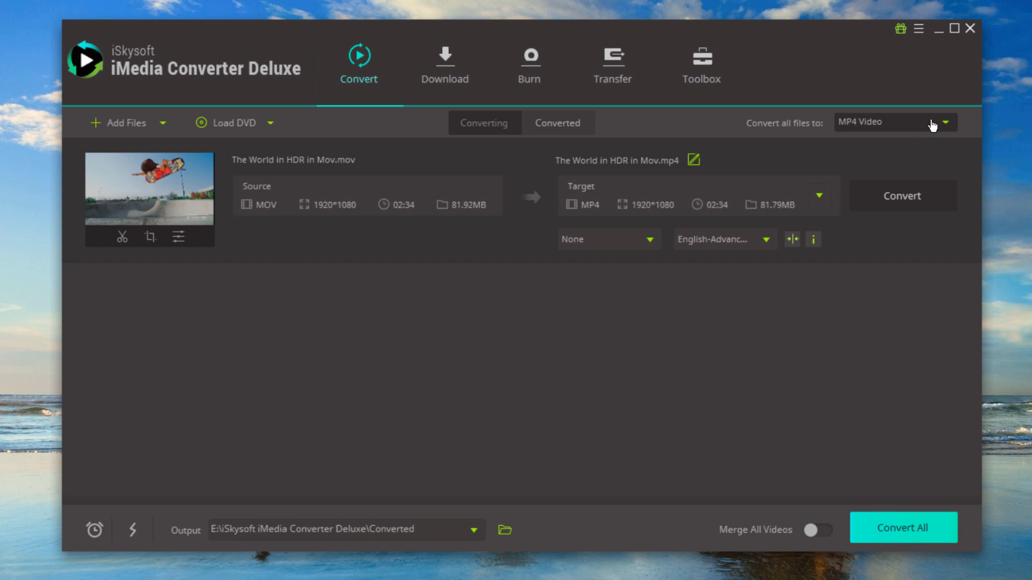
# Show the output format list with the MP4 video presets
pyautogui.click(944, 123)
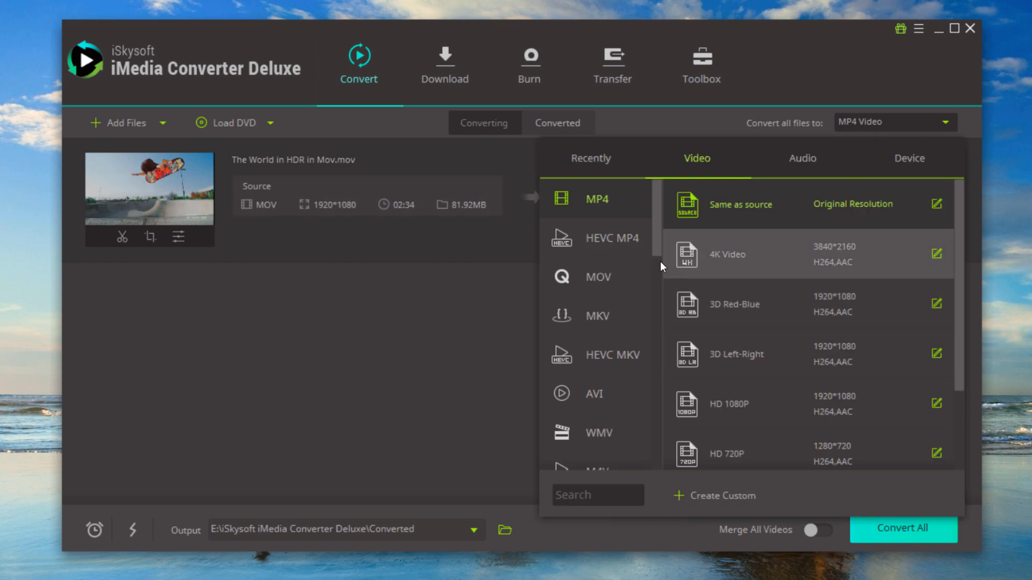
# Choose the MP4 HD 1080P preset as the output format
pyautogui.scroll(-3)
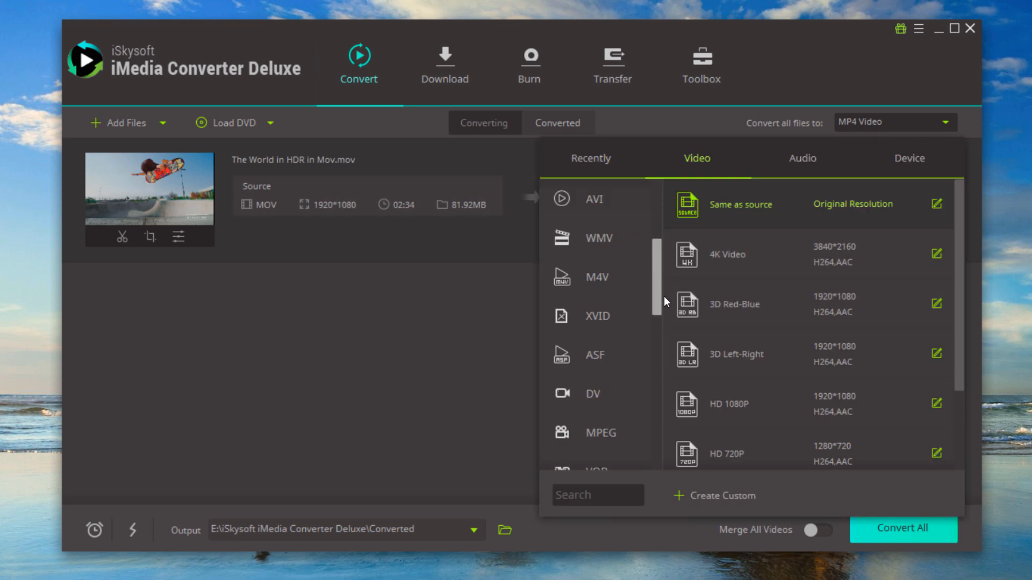
pyautogui.scroll(-3)
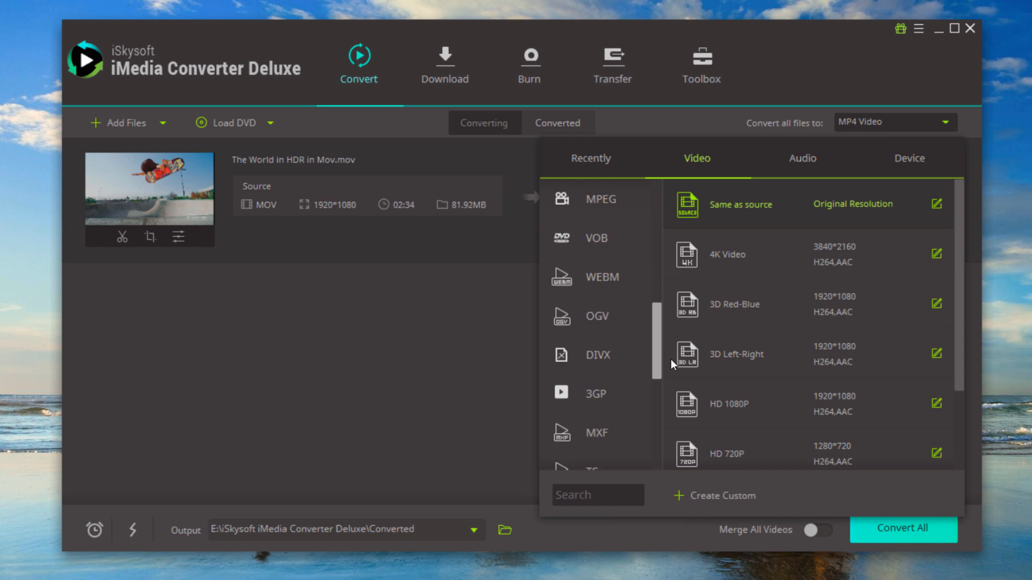
pyautogui.moveTo(736, 353)
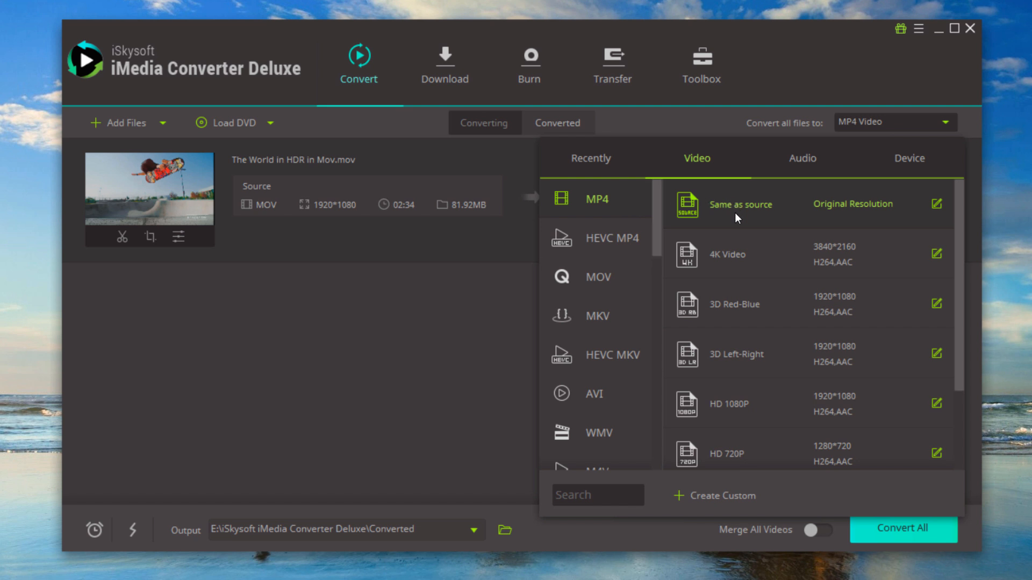
pyautogui.moveTo(776, 409)
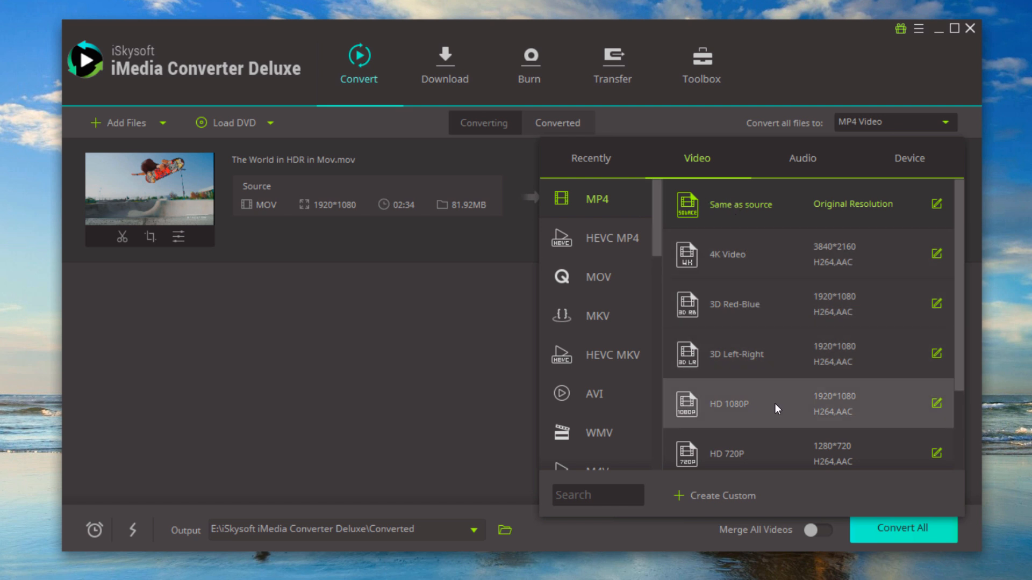
pyautogui.click(729, 403)
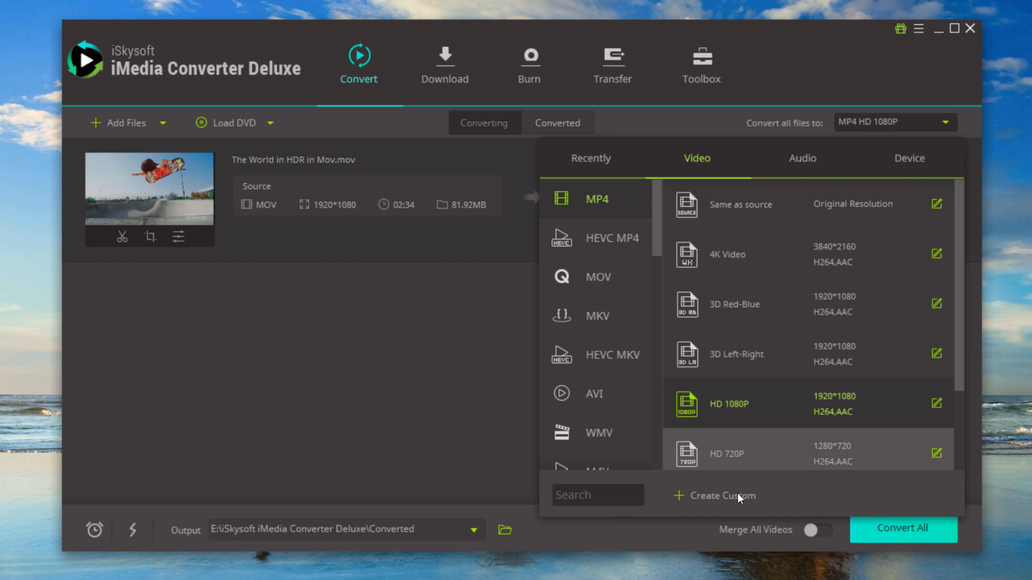
pyautogui.click(713, 496)
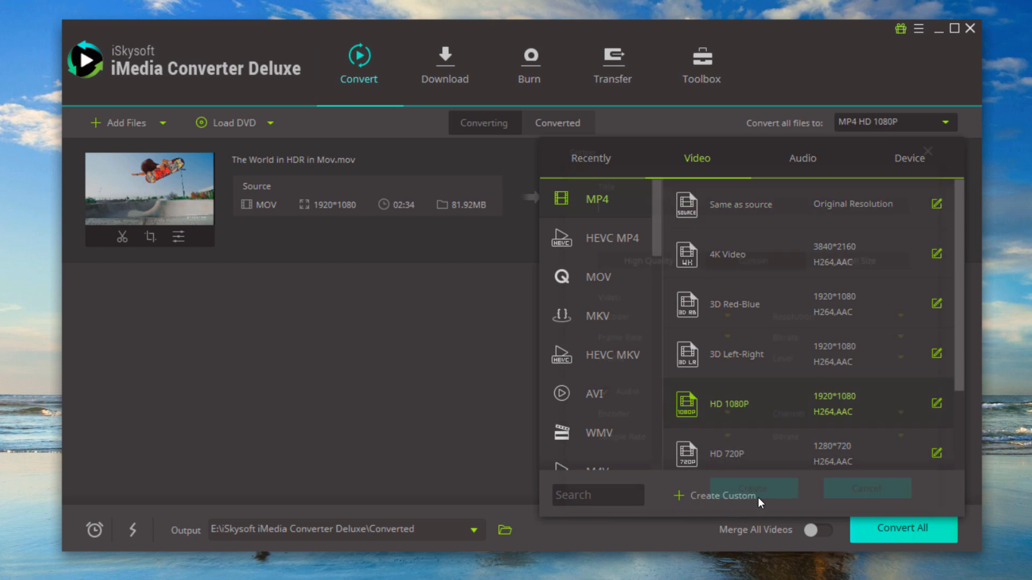
pyautogui.click(714, 495)
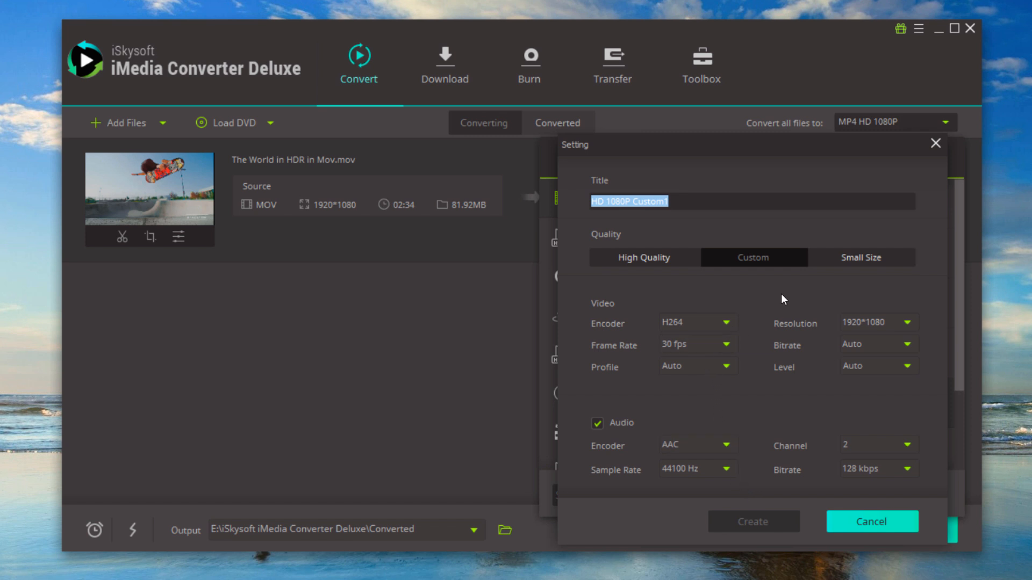
pyautogui.moveTo(904, 321)
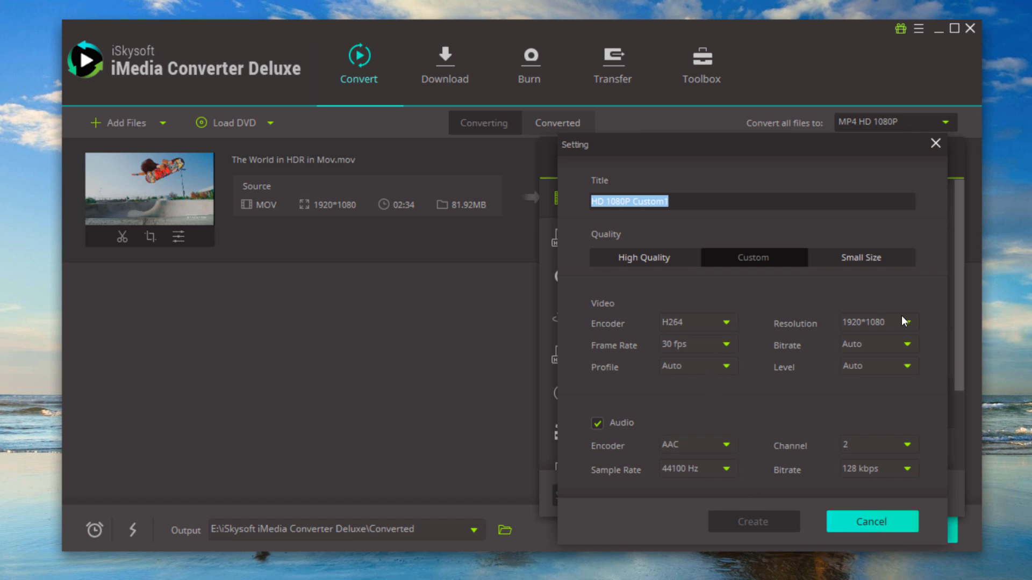
# Review the 1920*1080 resolution in the custom Setting dialog and cancel without creating a preset
pyautogui.click(905, 322)
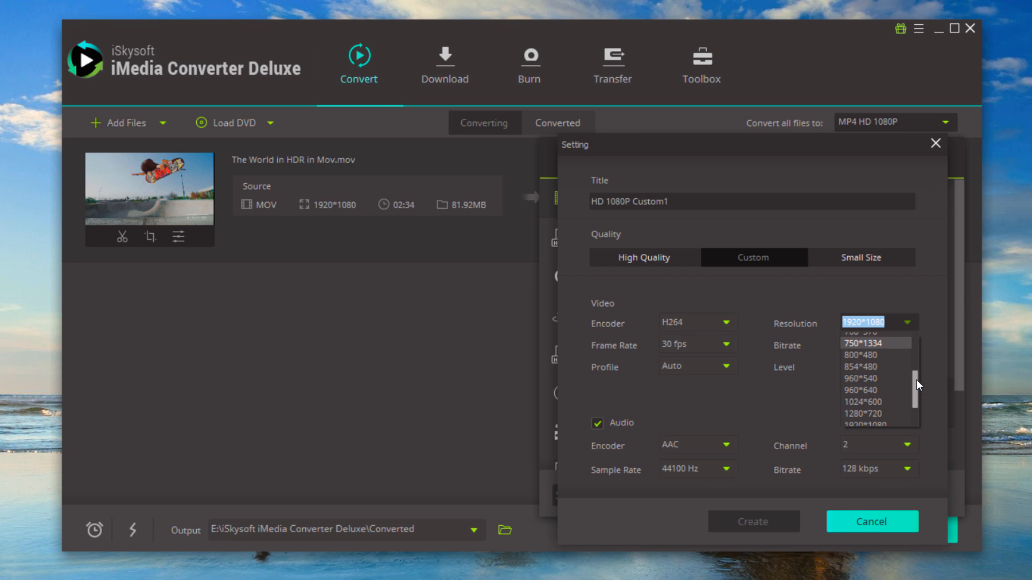
pyautogui.scroll(-3)
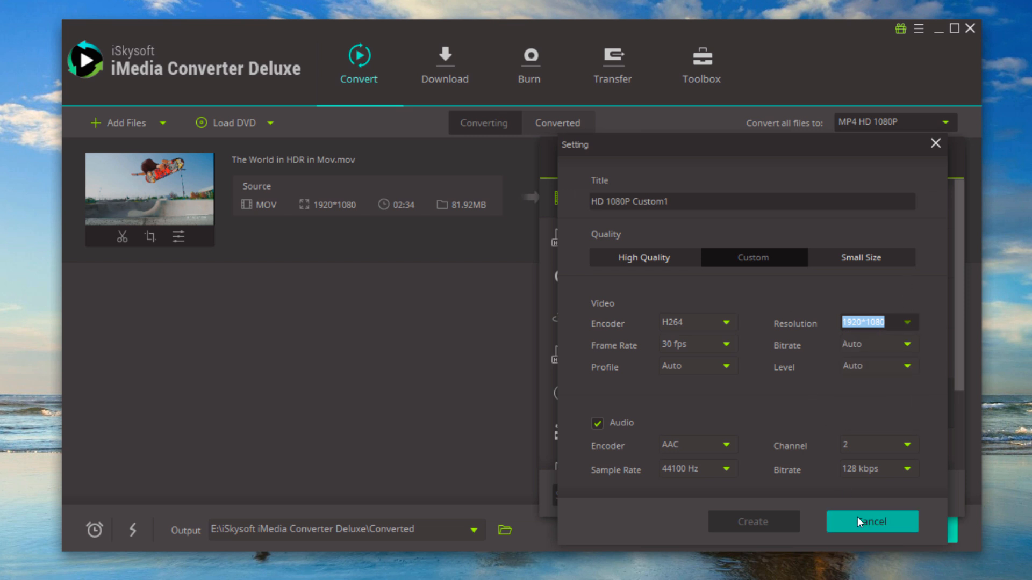
pyautogui.click(872, 521)
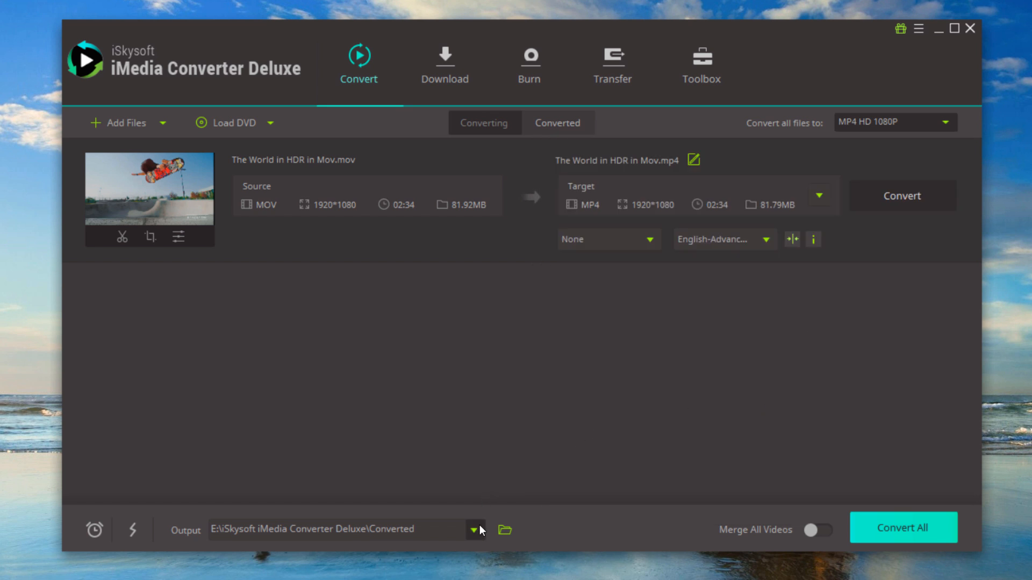
pyautogui.moveTo(484, 520)
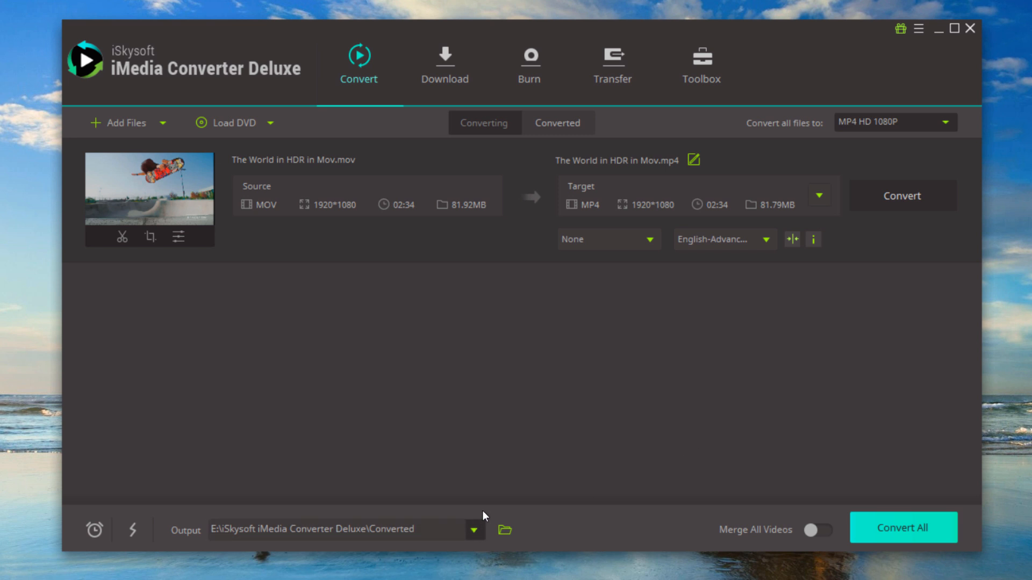
# Convert the MOV video to MP4 1920*1080 until it reports Success
pyautogui.click(902, 527)
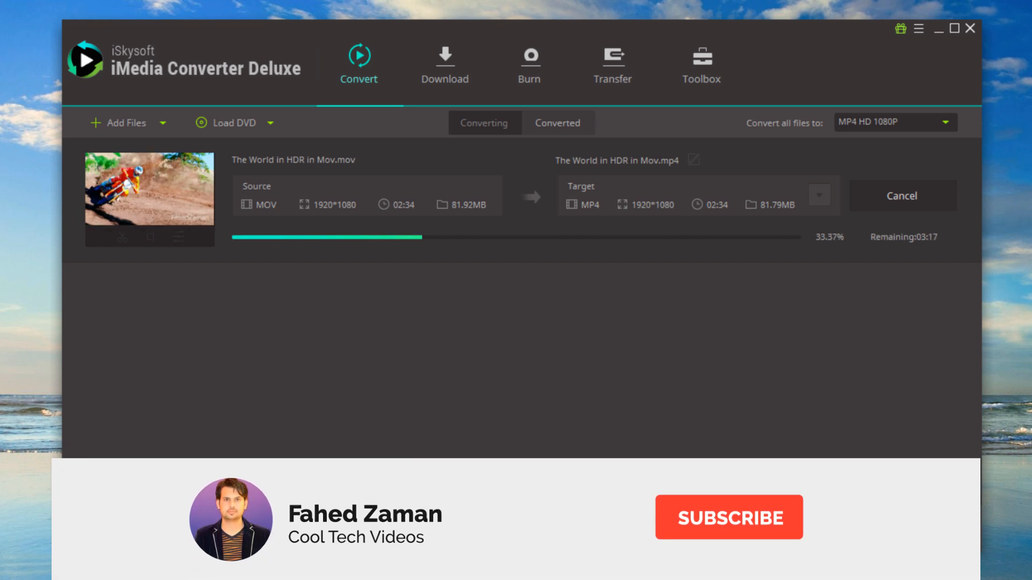
pyautogui.click(727, 517)
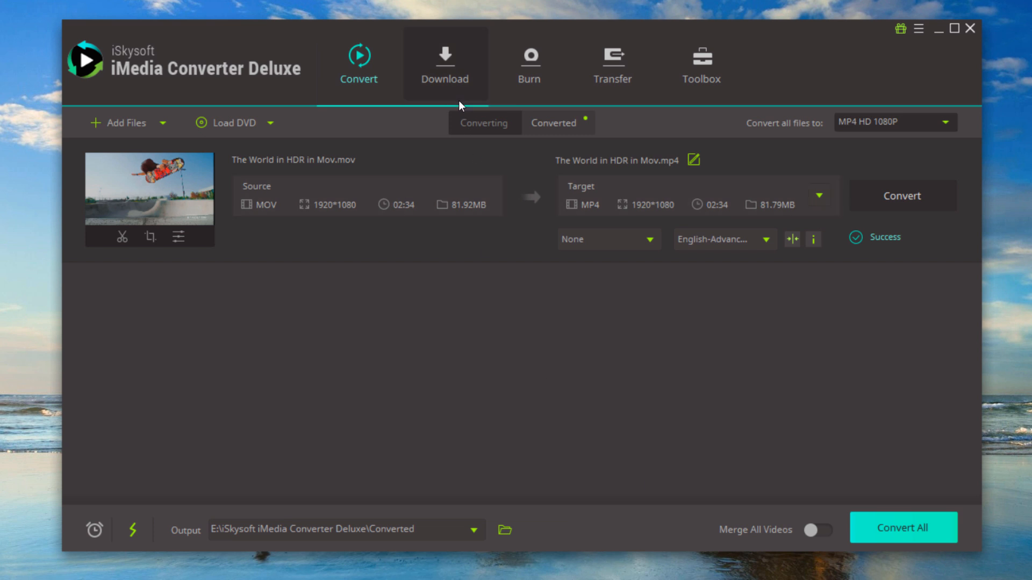
# Switch to the Download section with its empty downloading list
pyautogui.click(444, 62)
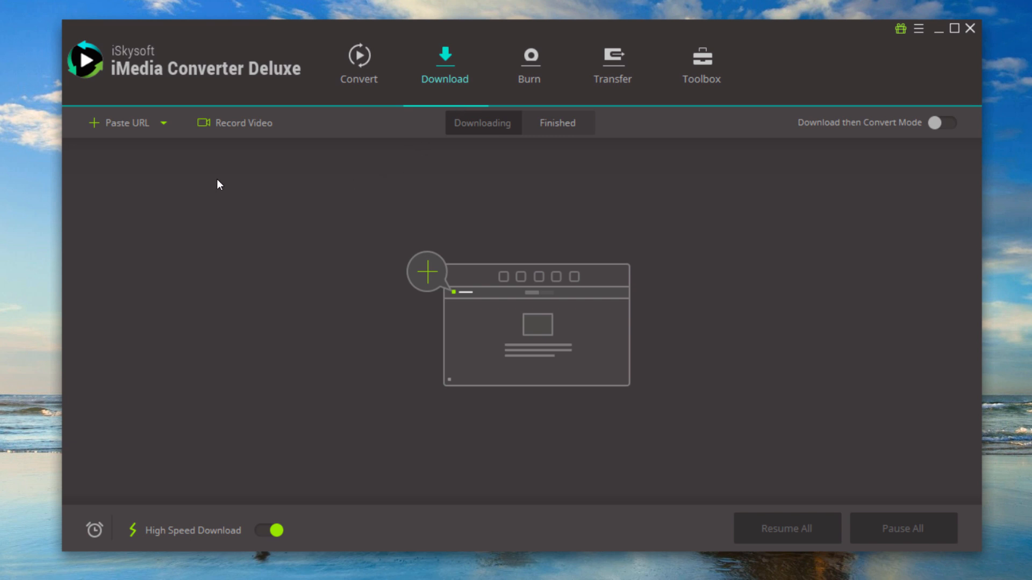
pyautogui.moveTo(140, 148)
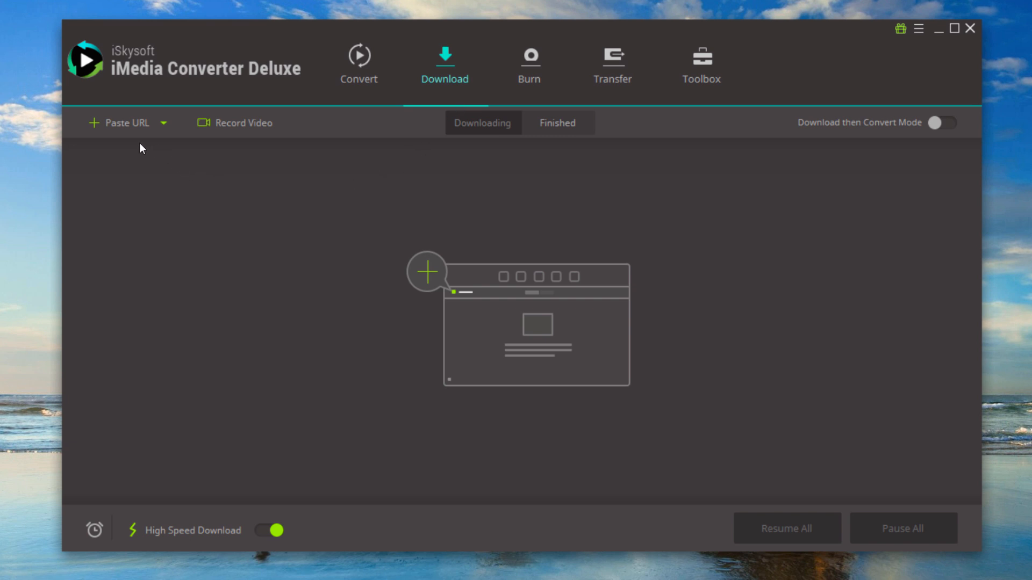
pyautogui.moveTo(121, 124)
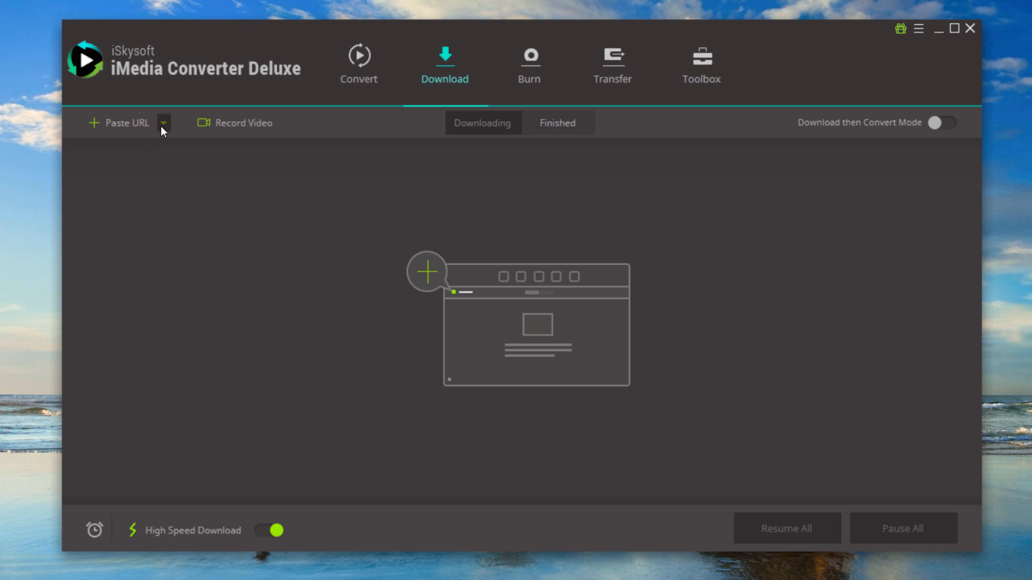
pyautogui.moveTo(127, 122)
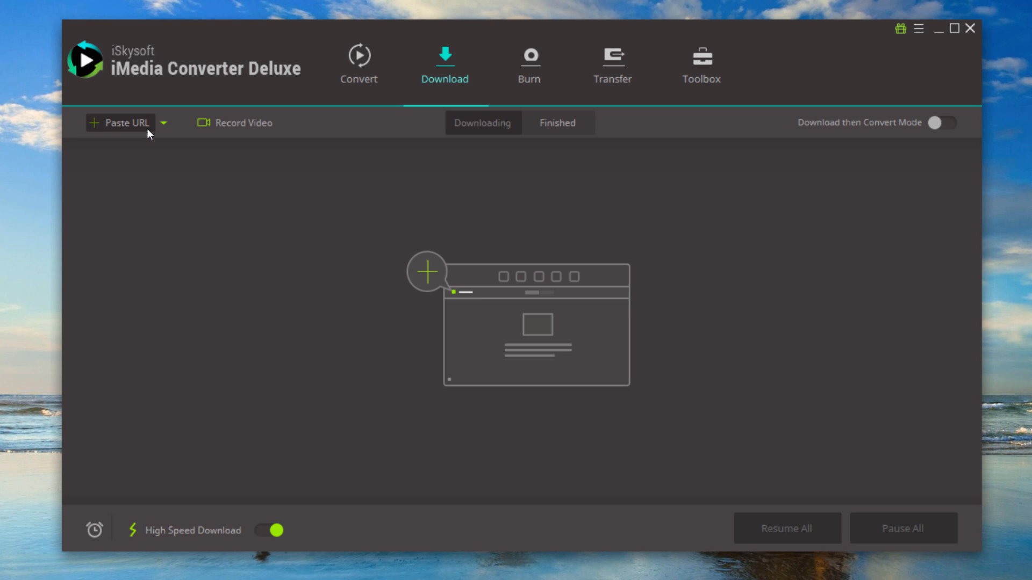
pyautogui.moveTo(178, 163)
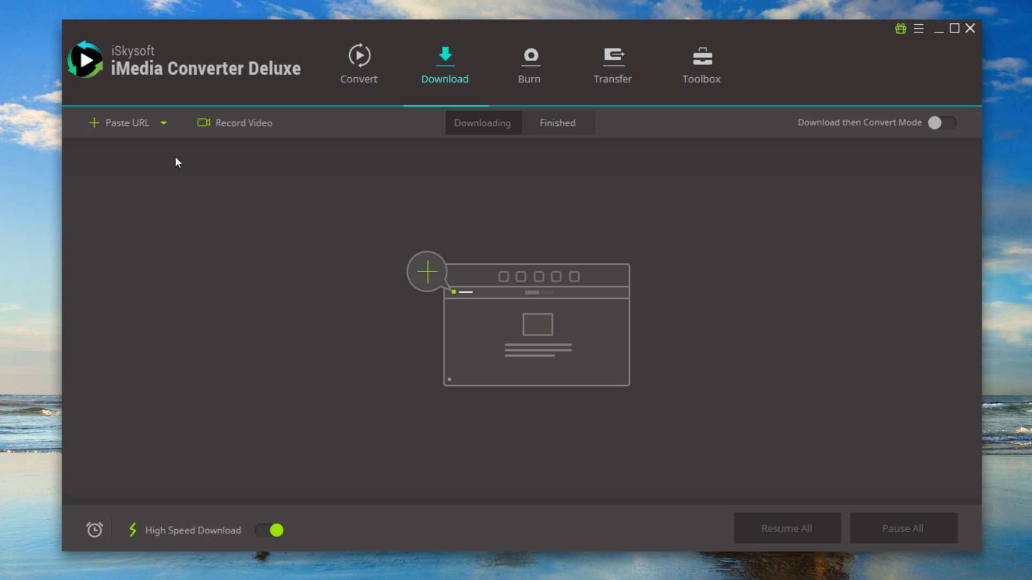
pyautogui.moveTo(499, 542)
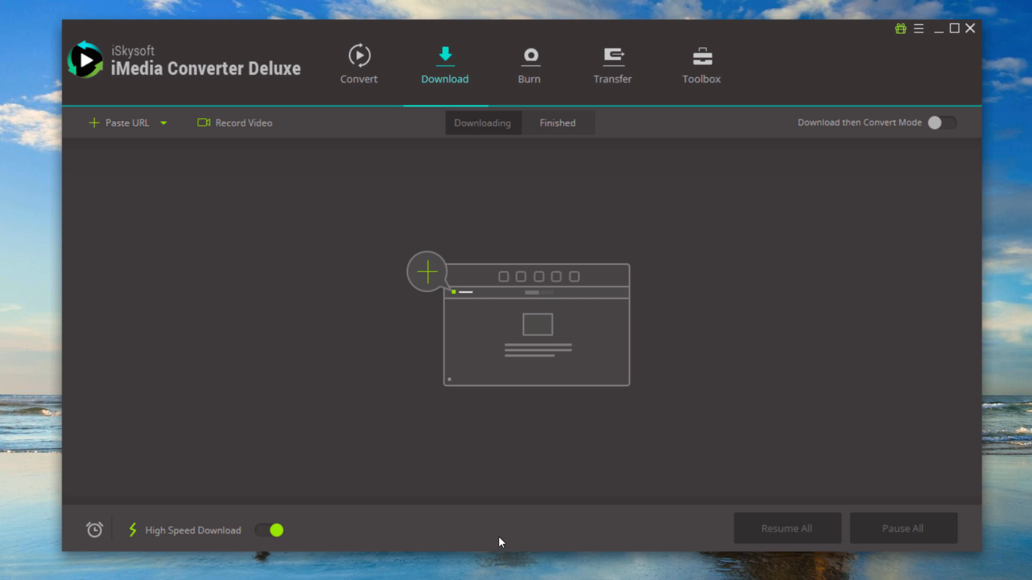
pyautogui.moveTo(579, 483)
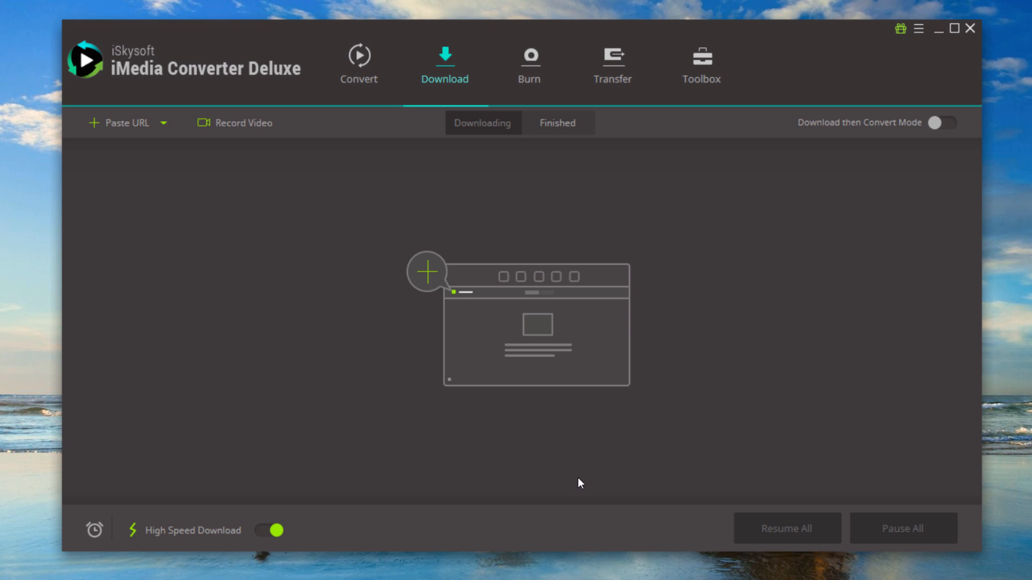
pyautogui.moveTo(191, 166)
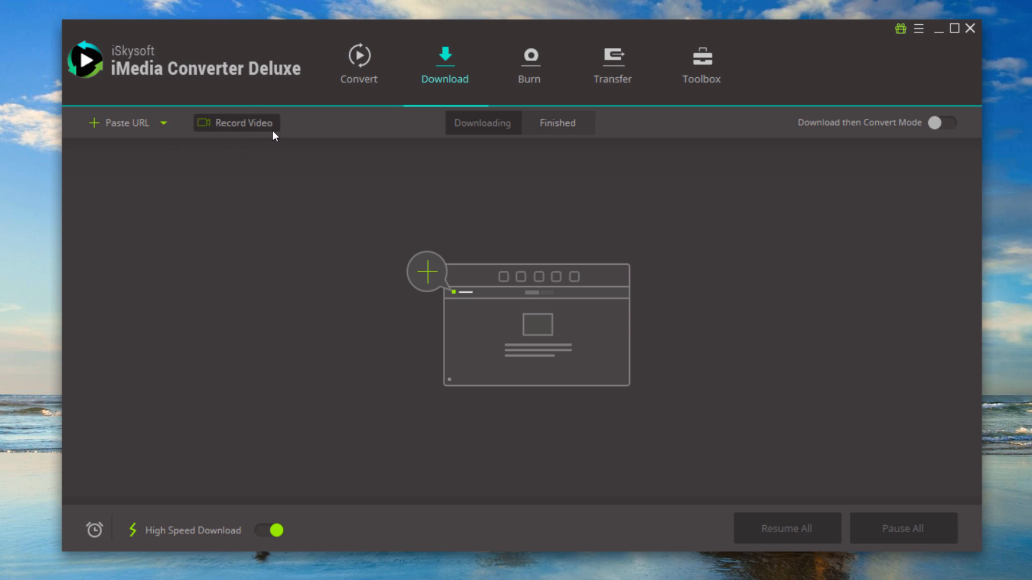
pyautogui.moveTo(277, 133)
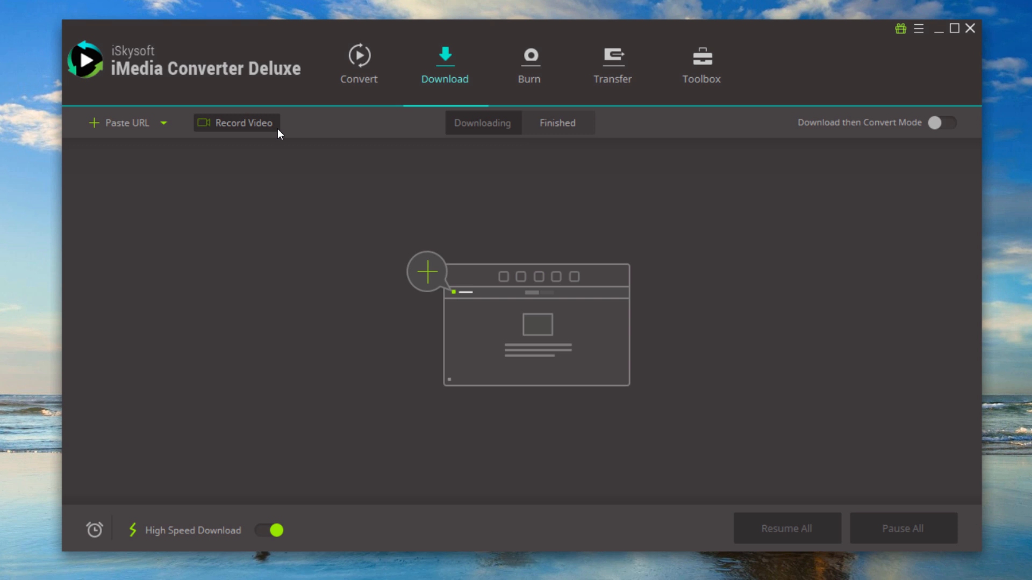
# Record the playing Facebook video with the capture area fitted over it
pyautogui.click(235, 123)
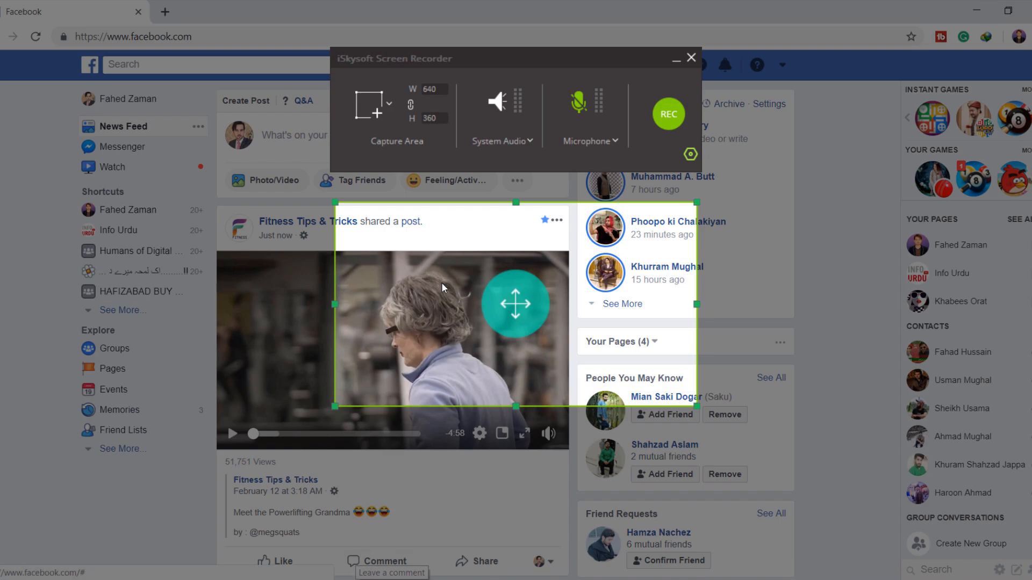
pyautogui.moveTo(334, 305); pyautogui.dragTo(244, 306)
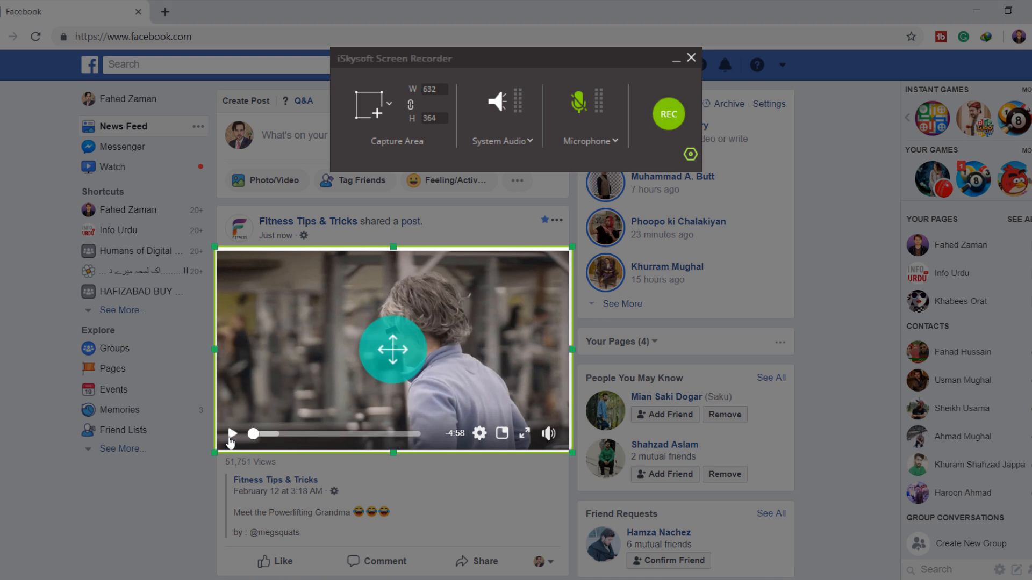
pyautogui.click(668, 114)
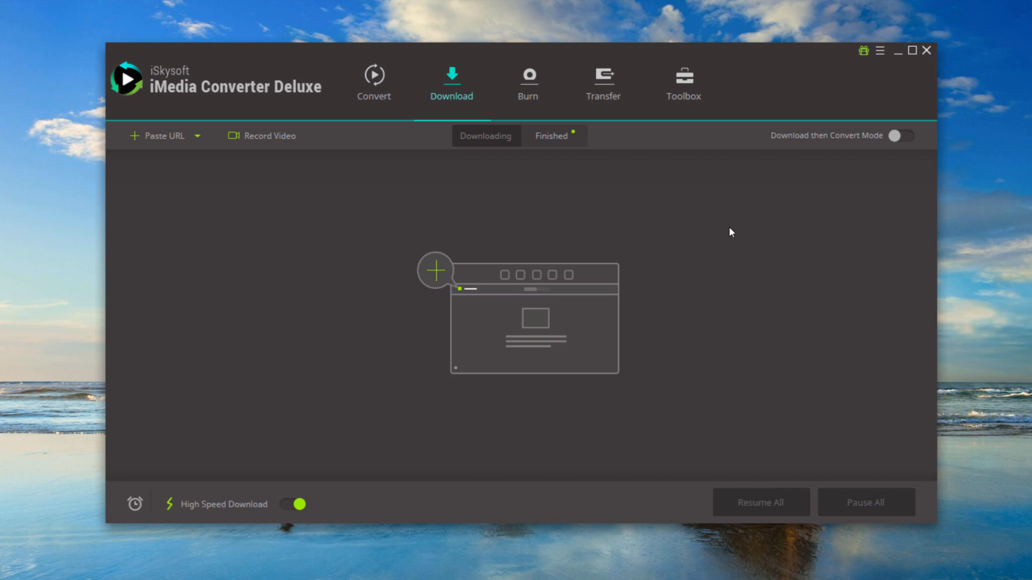
# Show the Finished list with the 00:21, 1.70MB MP4 screen capture
pyautogui.click(551, 135)
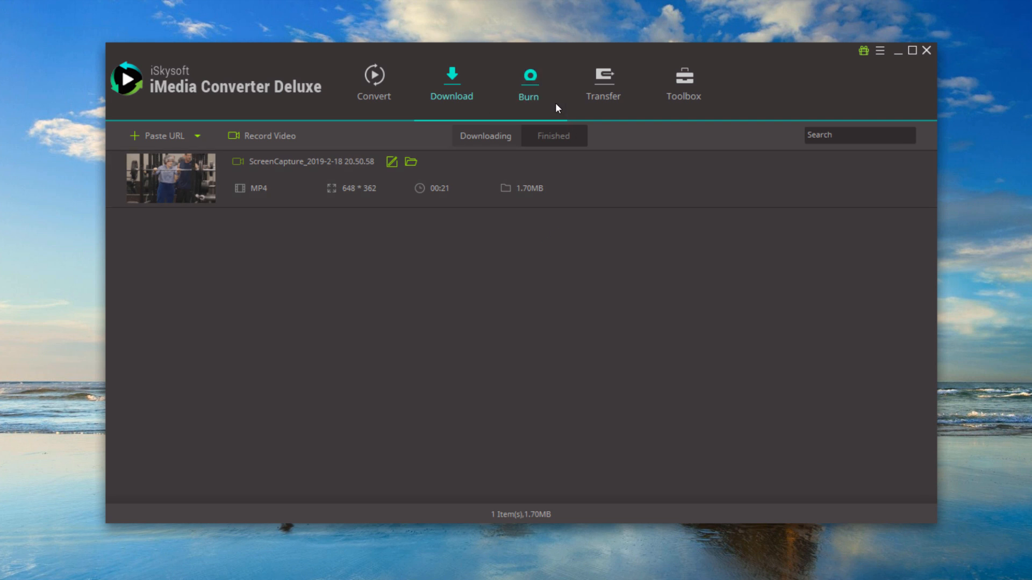
# Switch from the Burn section to the Transfer section for USB device transfer
pyautogui.click(527, 83)
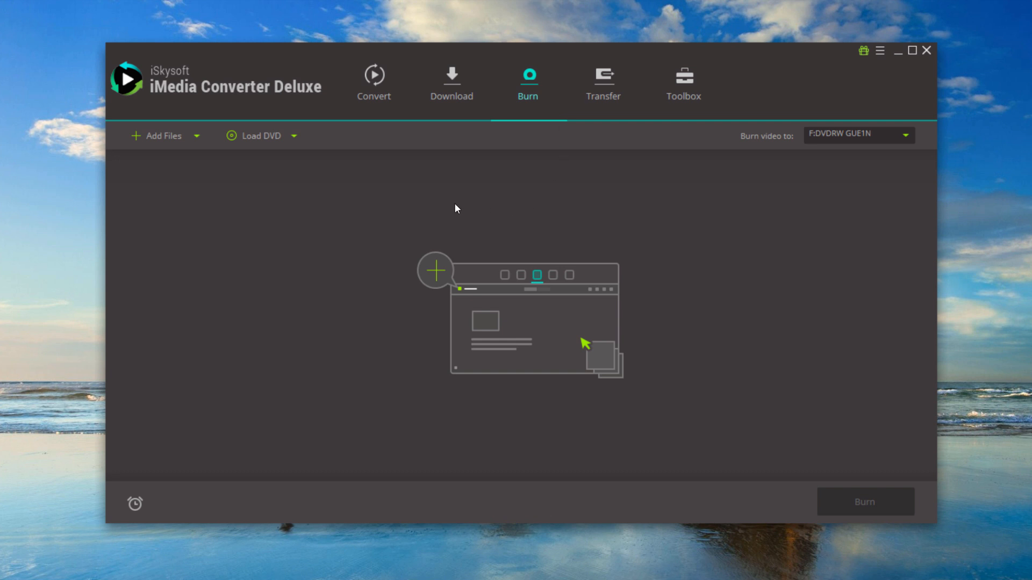
pyautogui.moveTo(507, 201)
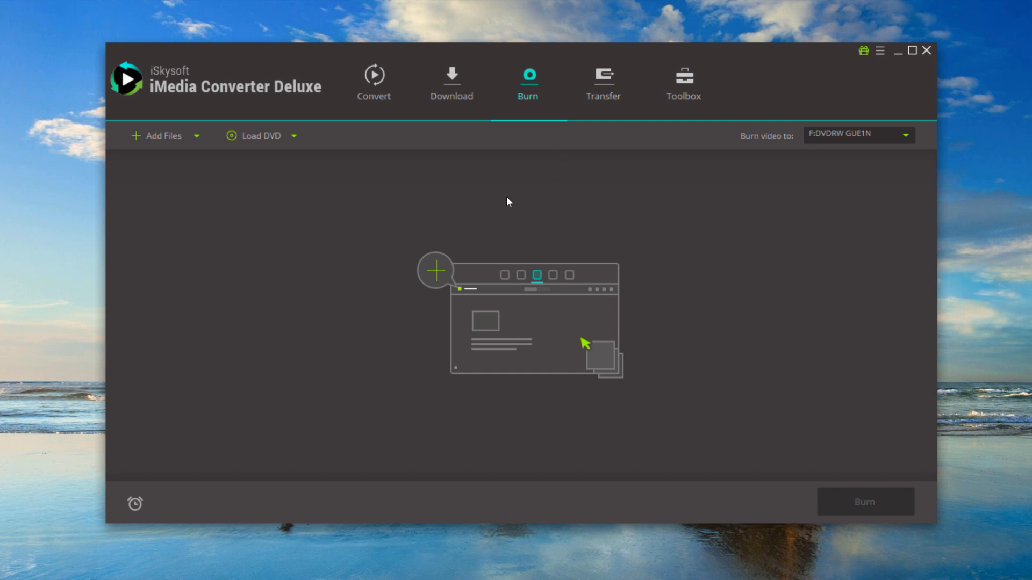
pyautogui.moveTo(603, 83)
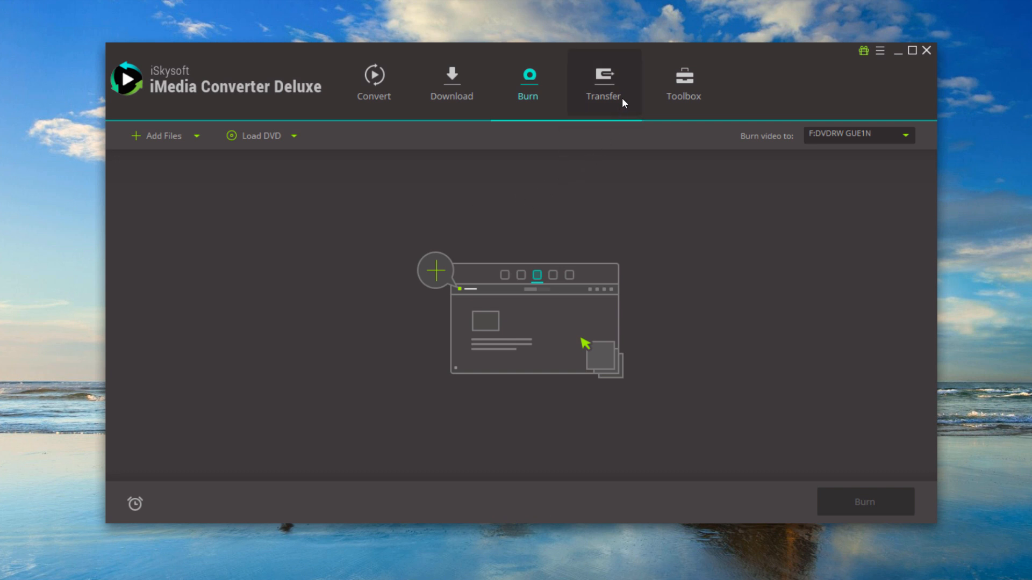
pyautogui.click(603, 83)
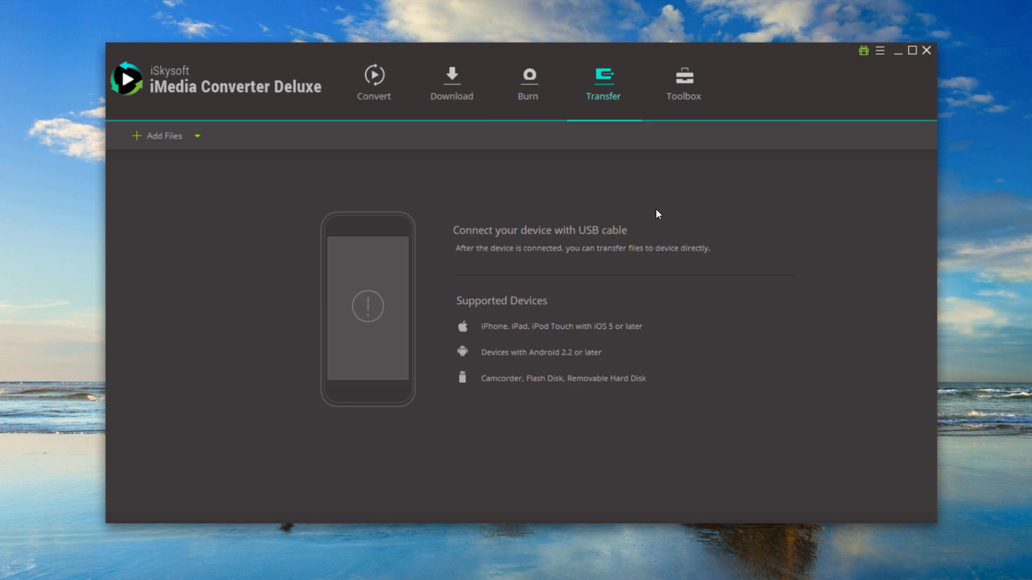